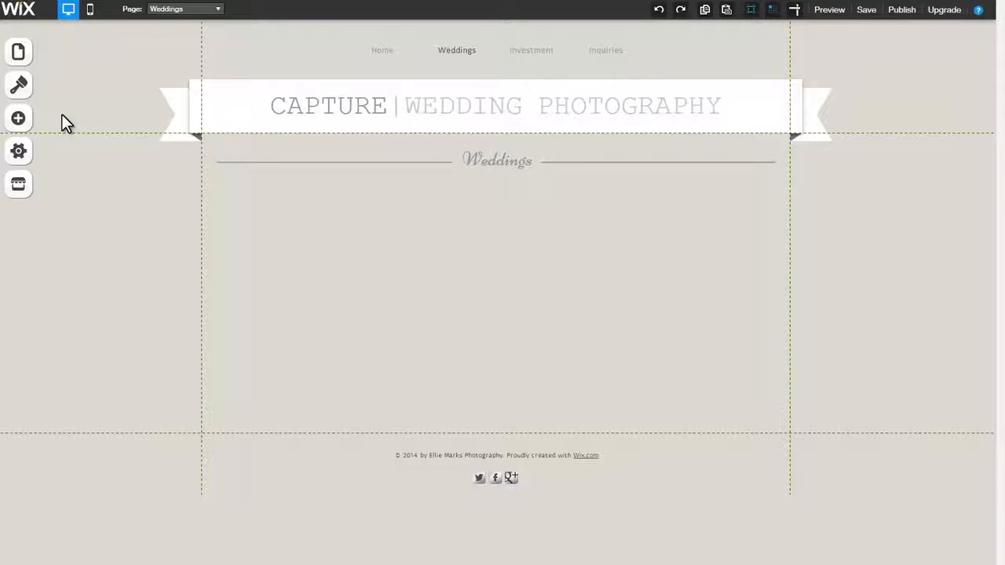
{"action": "mouse_move", "coordinate": [18, 117]}
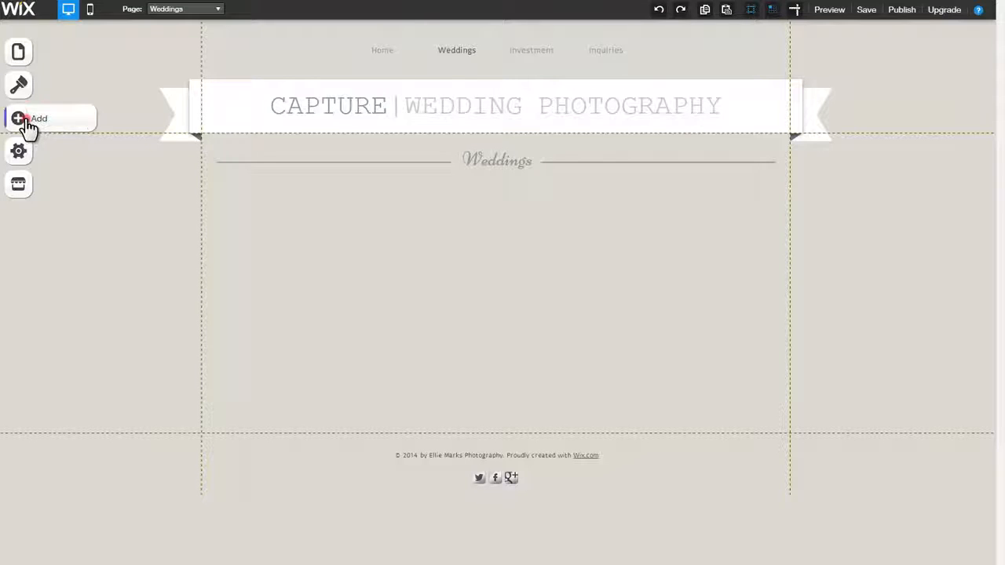
Step: Add a Slideshow gallery from the Gallery elements to the Weddings page
{"action": "left_click", "coordinate": [19, 118]}
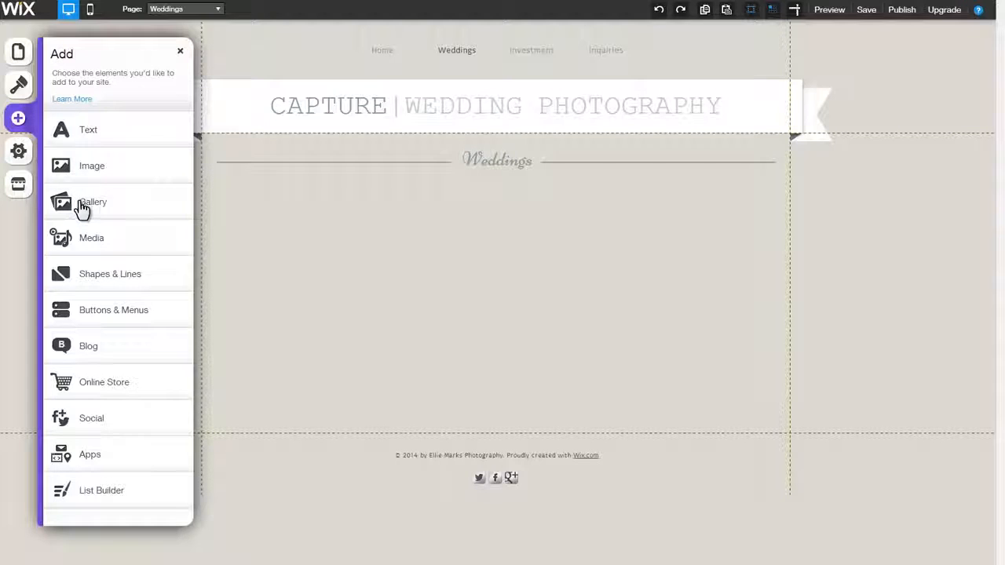
{"action": "left_click", "coordinate": [91, 201]}
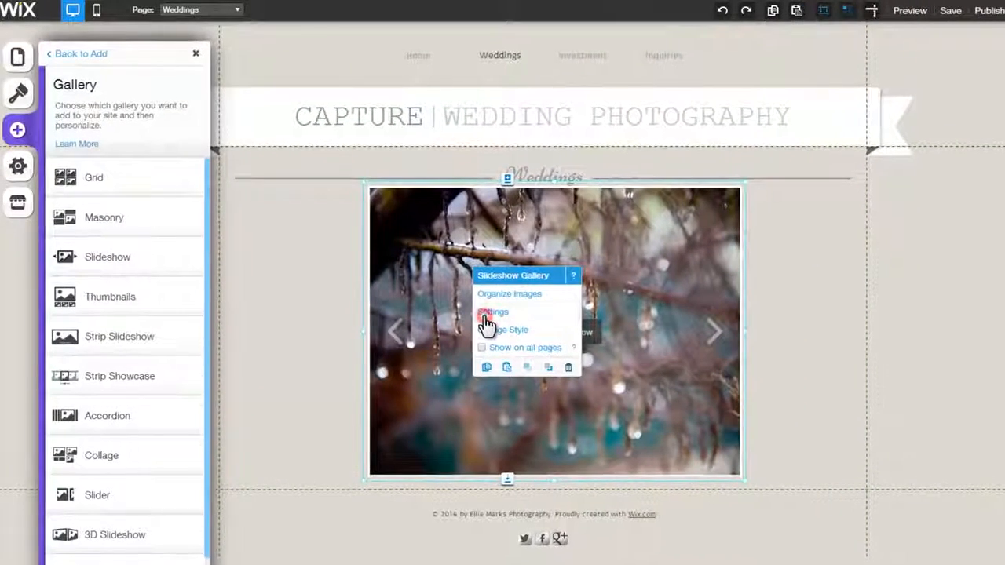
Step: From the gallery settings, choose Add Images and select the seven wedding photos in My Images
{"action": "left_click", "coordinate": [493, 310]}
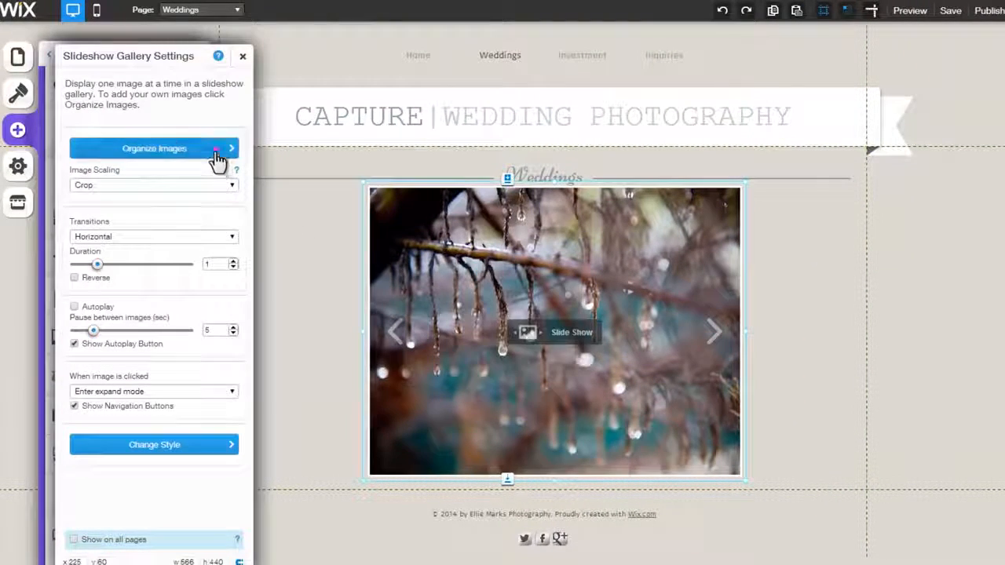
{"action": "left_click", "coordinate": [154, 147]}
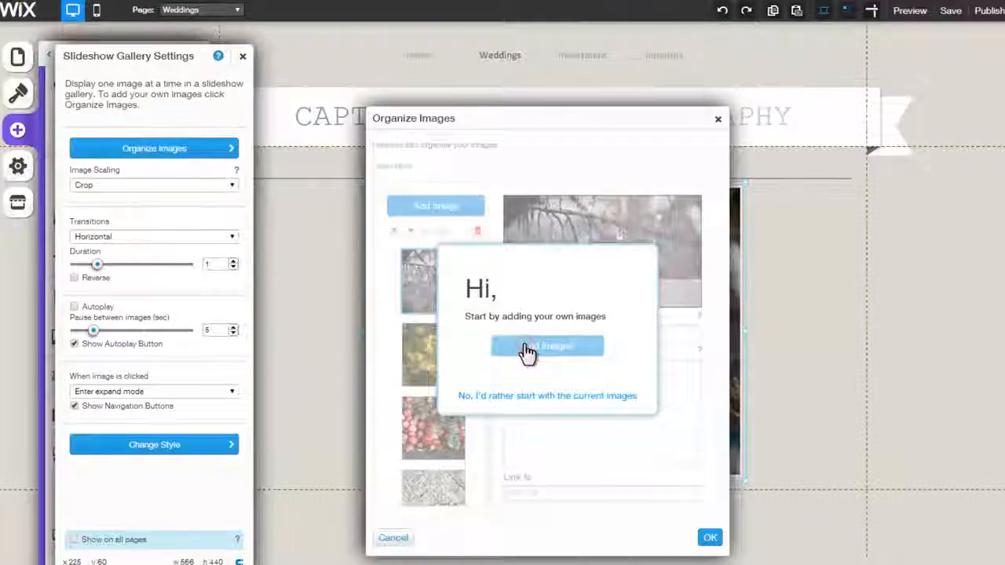
{"action": "left_click", "coordinate": [546, 347]}
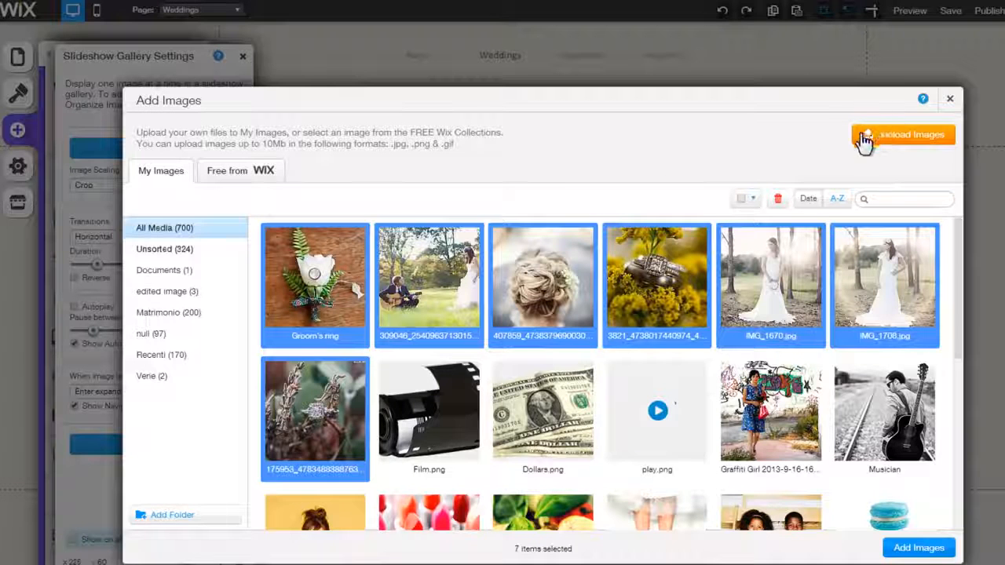
{"action": "left_click", "coordinate": [884, 411]}
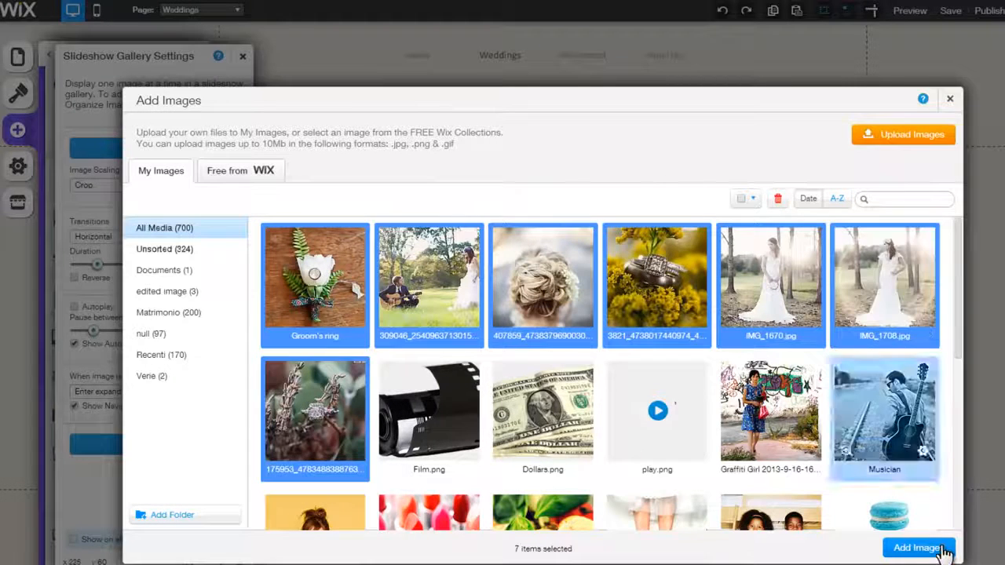
Step: Insert the seven selected wedding photos into the gallery, replacing the sample image
{"action": "left_click", "coordinate": [918, 548]}
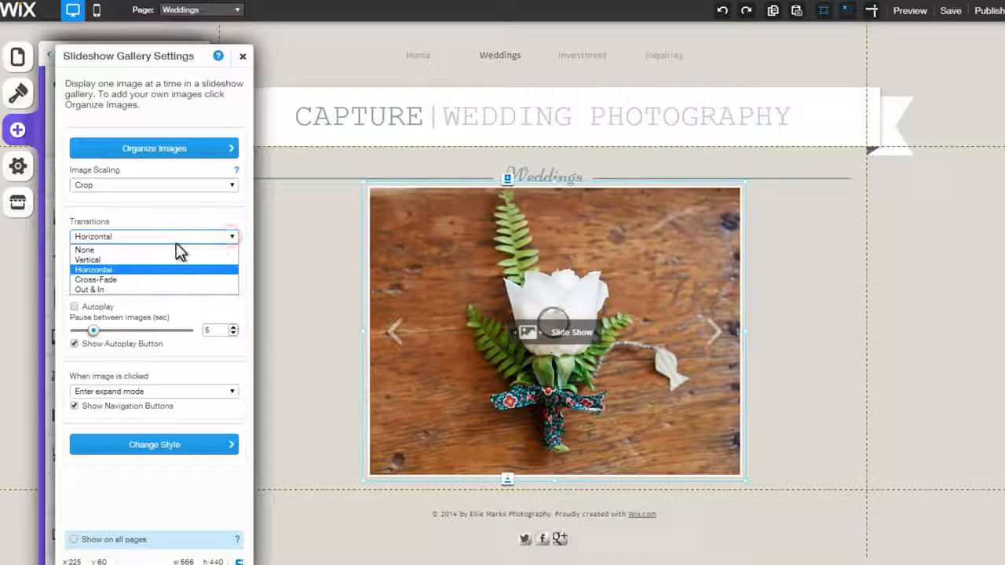
Step: Keep horizontal transitions at 1.20 s, enable autoplay with a 4.80 s pause, keep Expand mode
{"action": "left_click", "coordinate": [93, 270]}
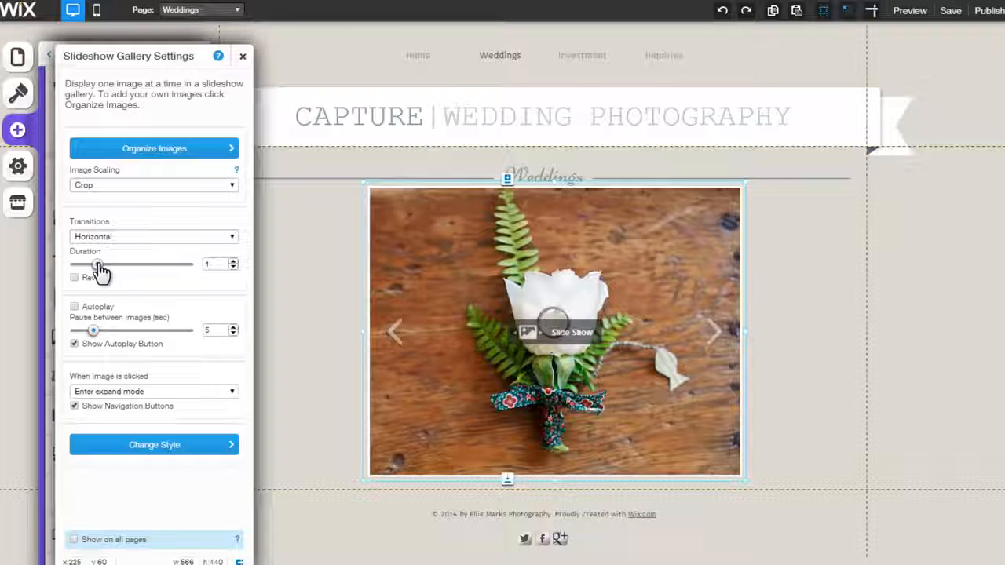
{"action": "left_click_drag", "start_coordinate": [98, 264], "coordinate": [93, 263]}
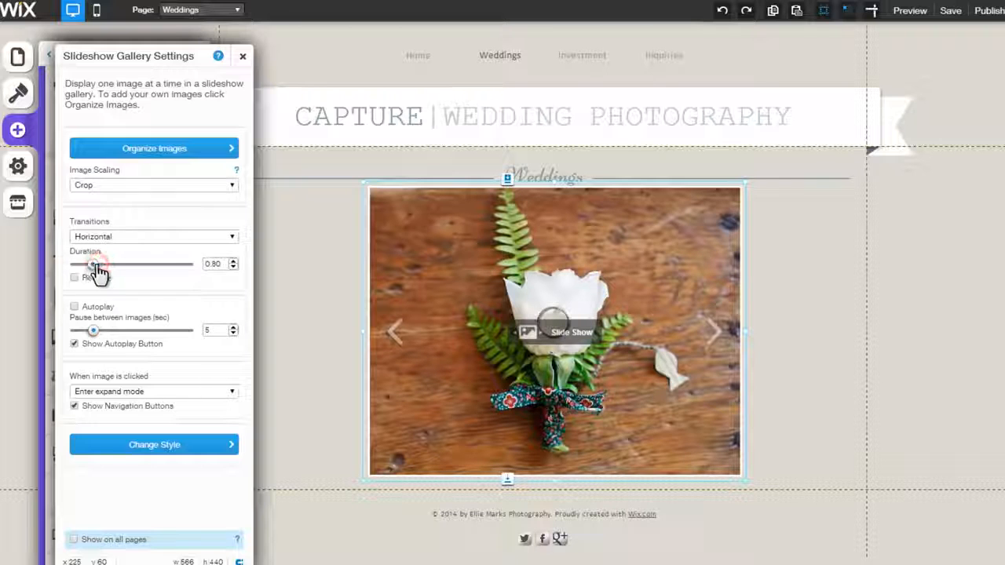
{"action": "left_click_drag", "start_coordinate": [85, 264], "coordinate": [101, 263]}
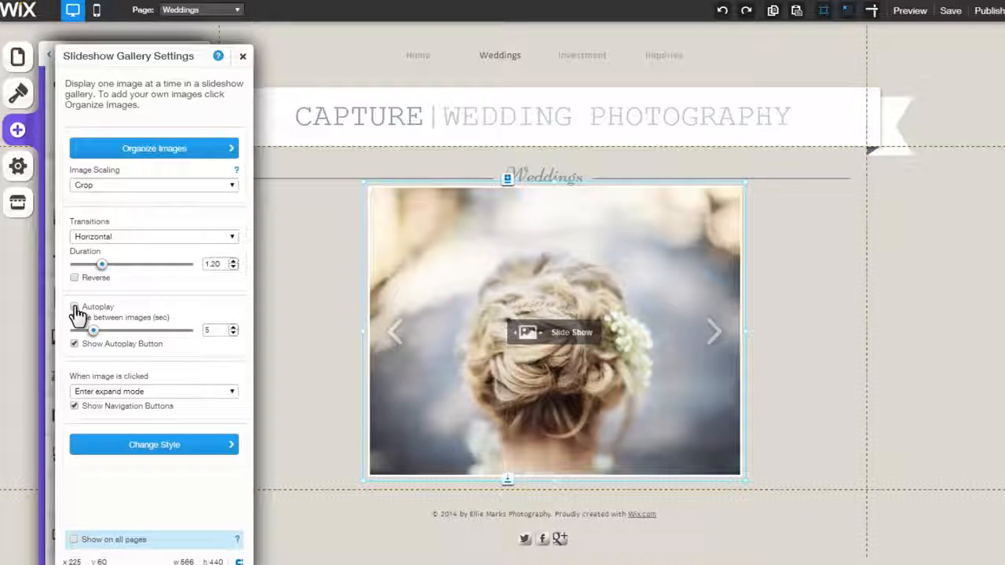
{"action": "left_click", "coordinate": [76, 306]}
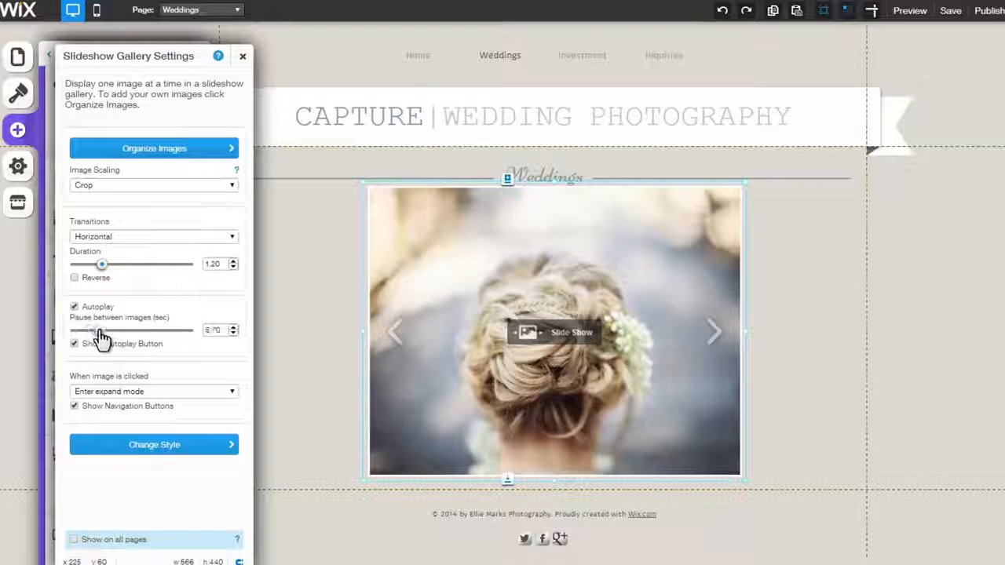
{"action": "left_click_drag", "start_coordinate": [100, 330], "coordinate": [92, 330]}
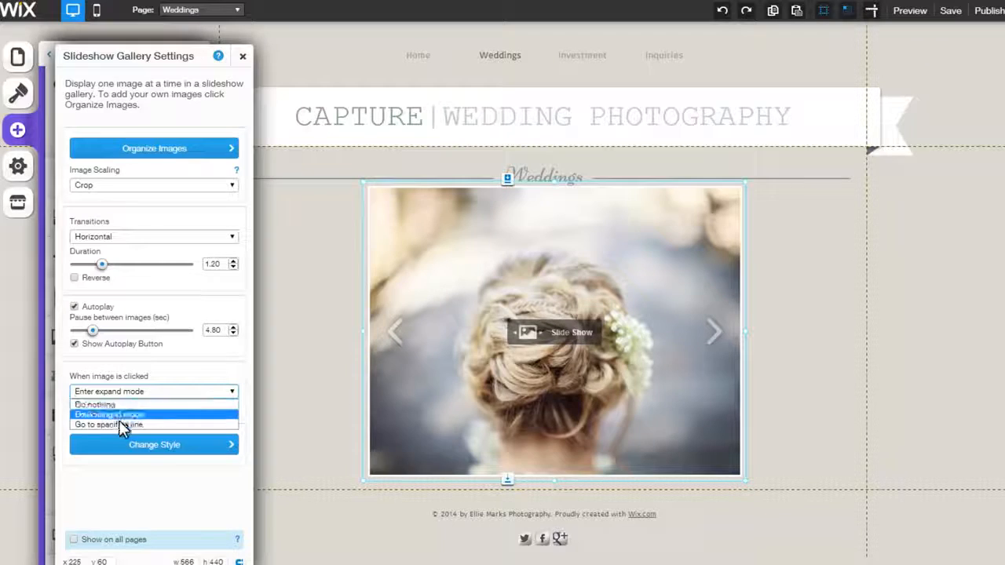
{"action": "left_click", "coordinate": [154, 391]}
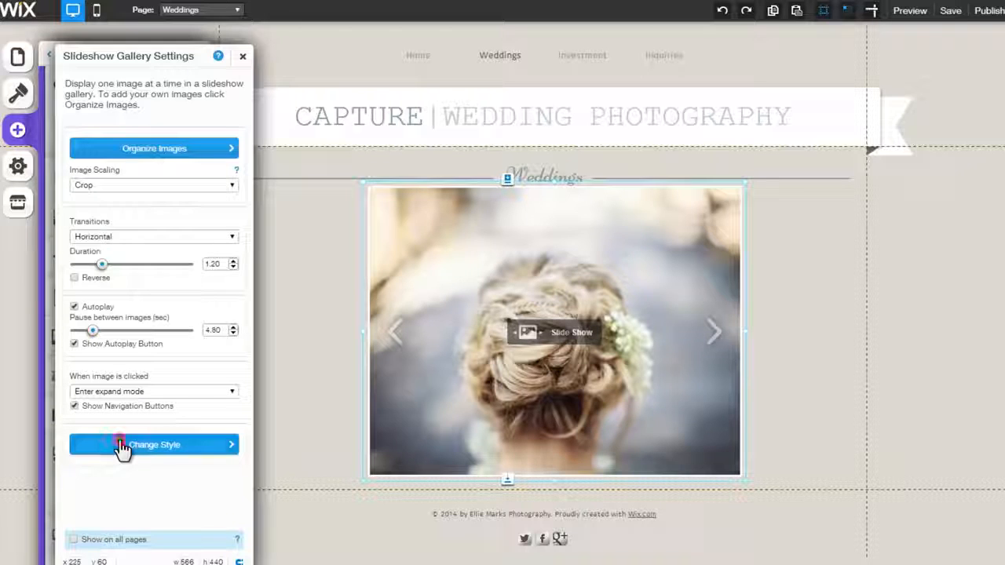
{"action": "left_click", "coordinate": [154, 445]}
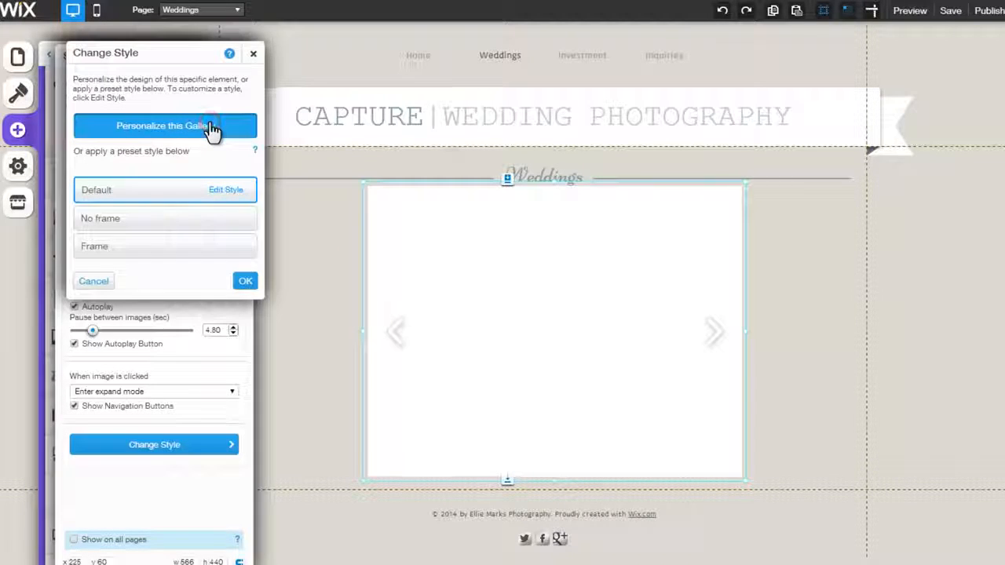
Step: Apply the Frame preset style to the slideshow gallery and confirm it
{"action": "left_click", "coordinate": [165, 126]}
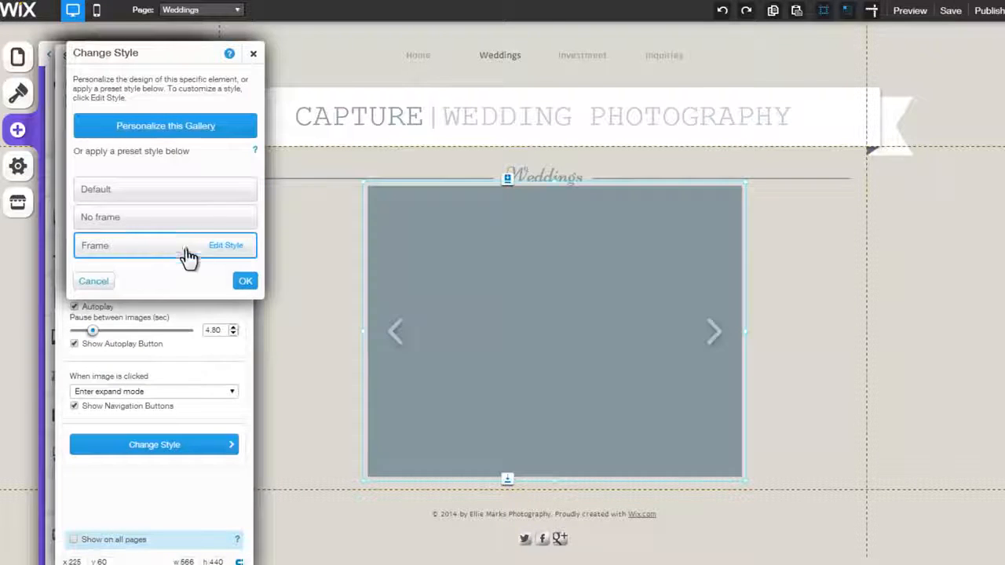
{"action": "left_click", "coordinate": [94, 281]}
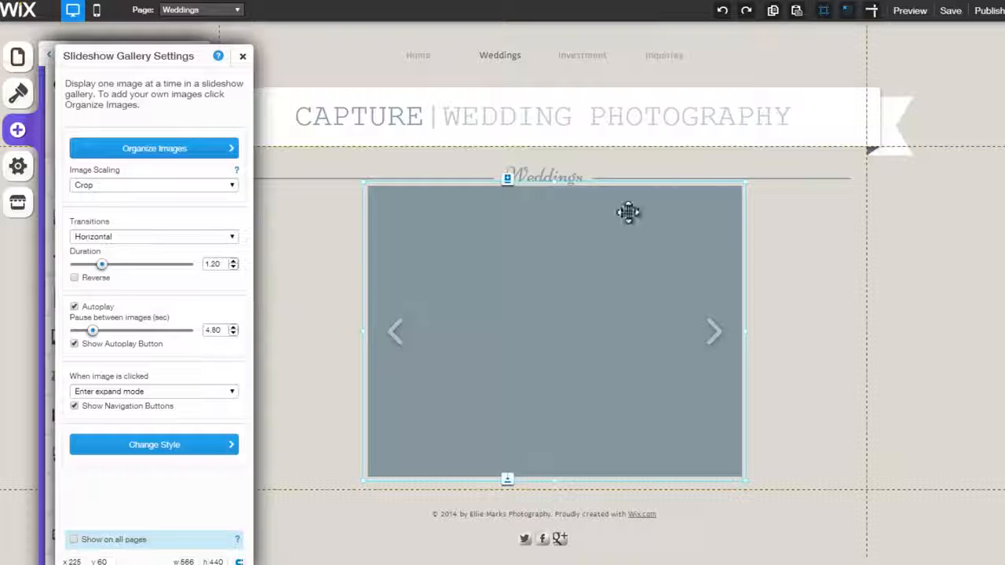